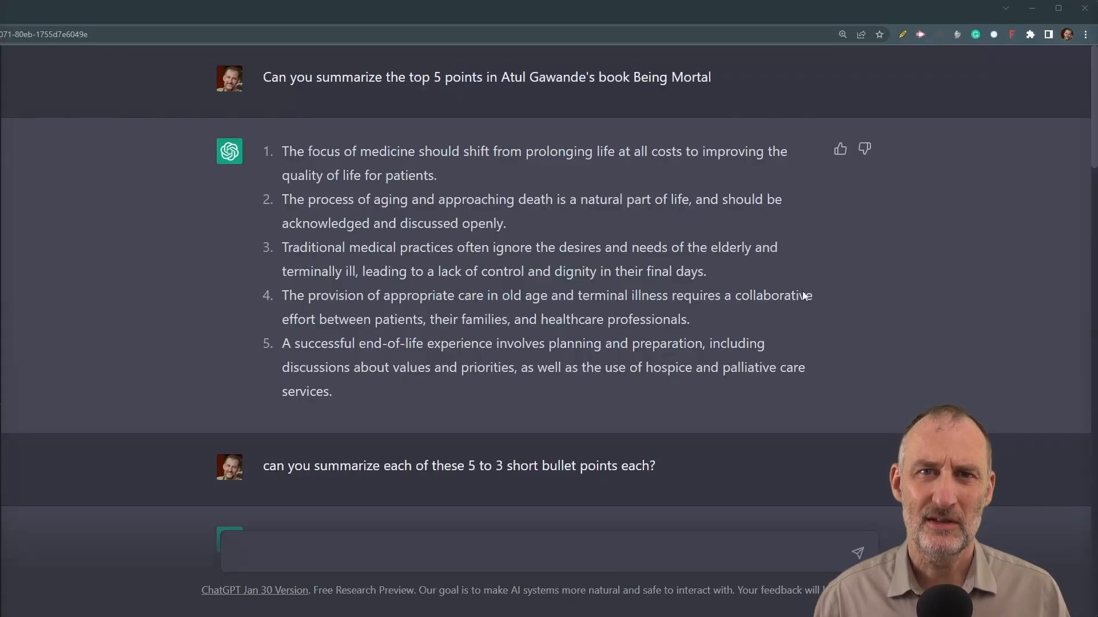
mouse_move(528, 148)
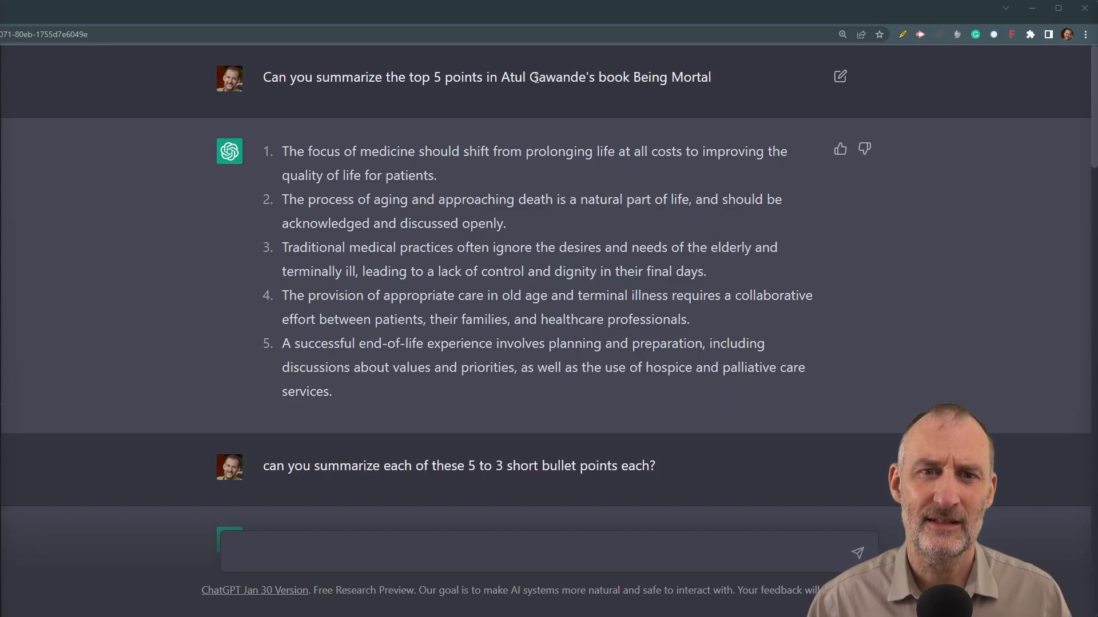
Scroll down through ChatGPT's five-point summary with three bullets per point.
scroll("down", 3)
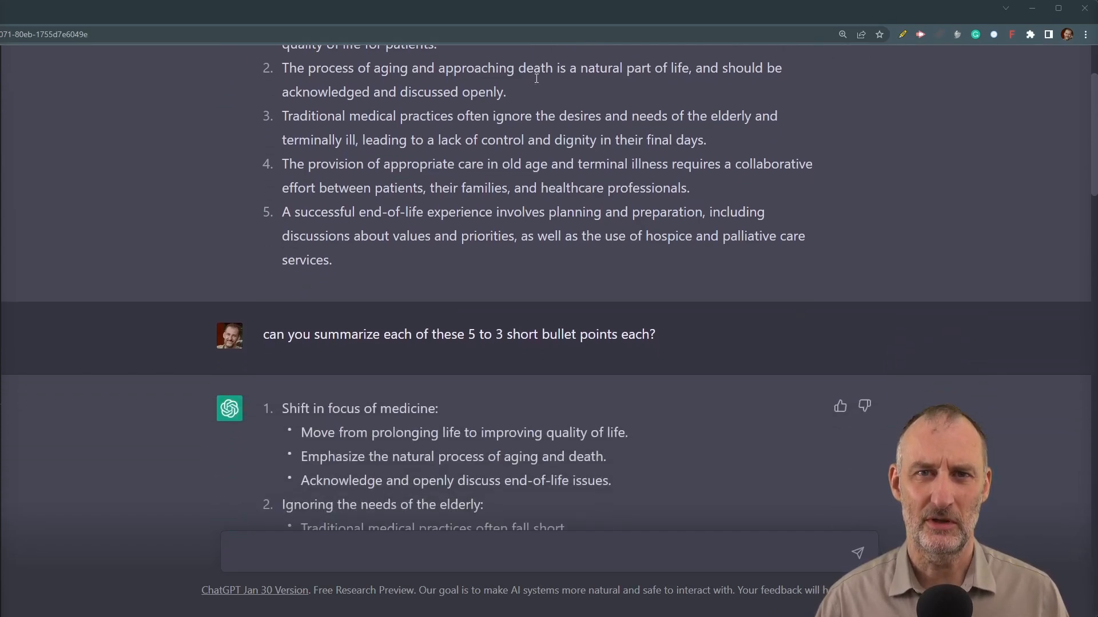
scroll("down", 3)
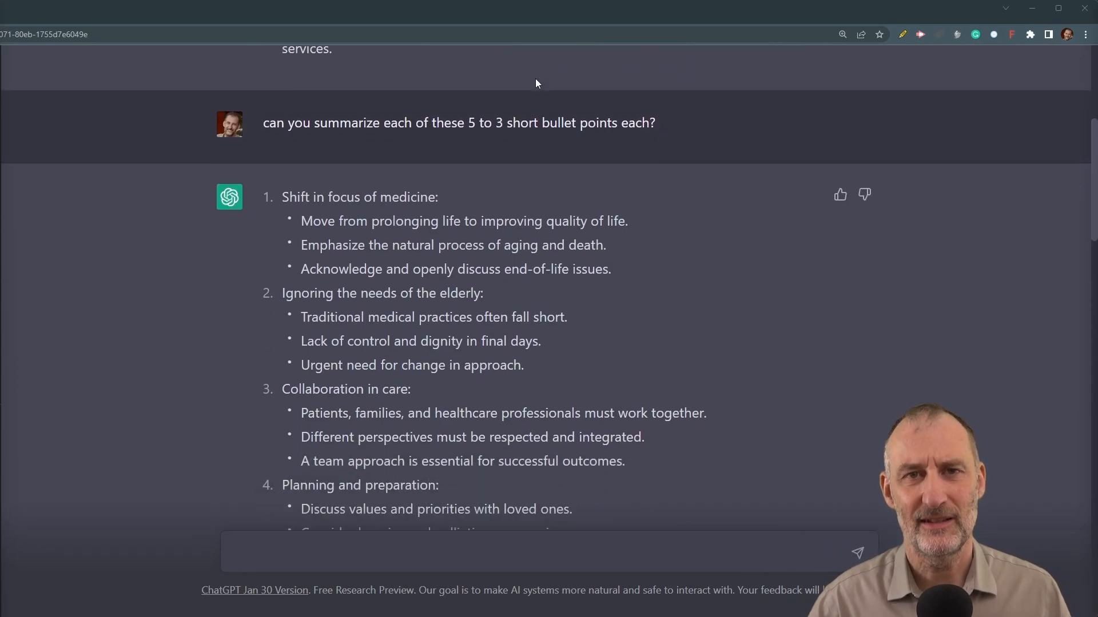
scroll("down", 3)
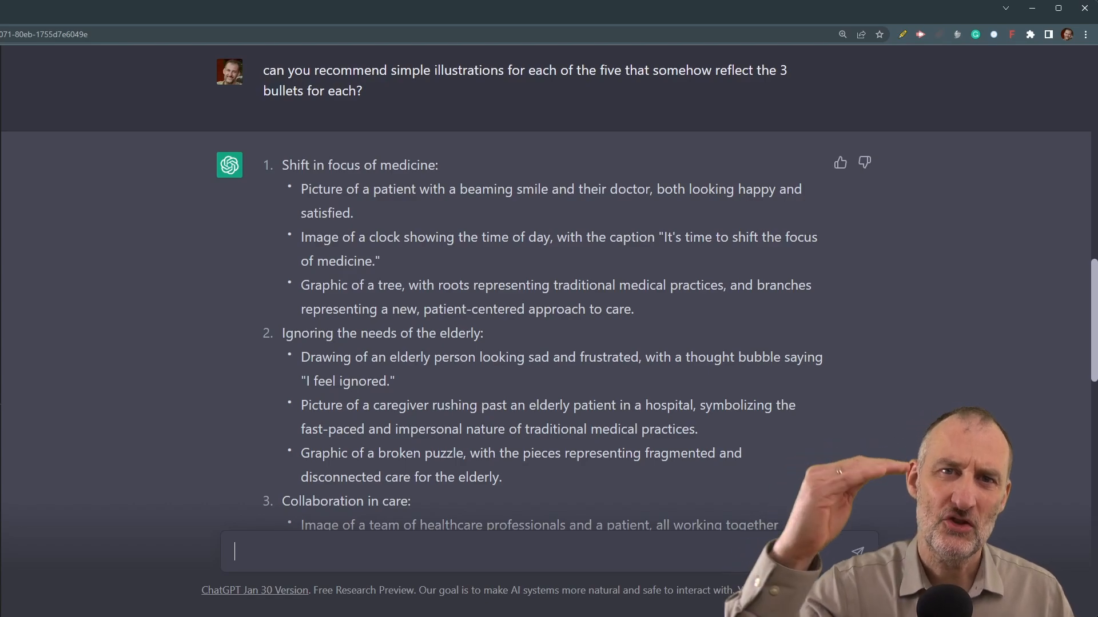
Place the cursor in the ChatGPT message box after reading the illustration ideas.
left_click(857, 551)
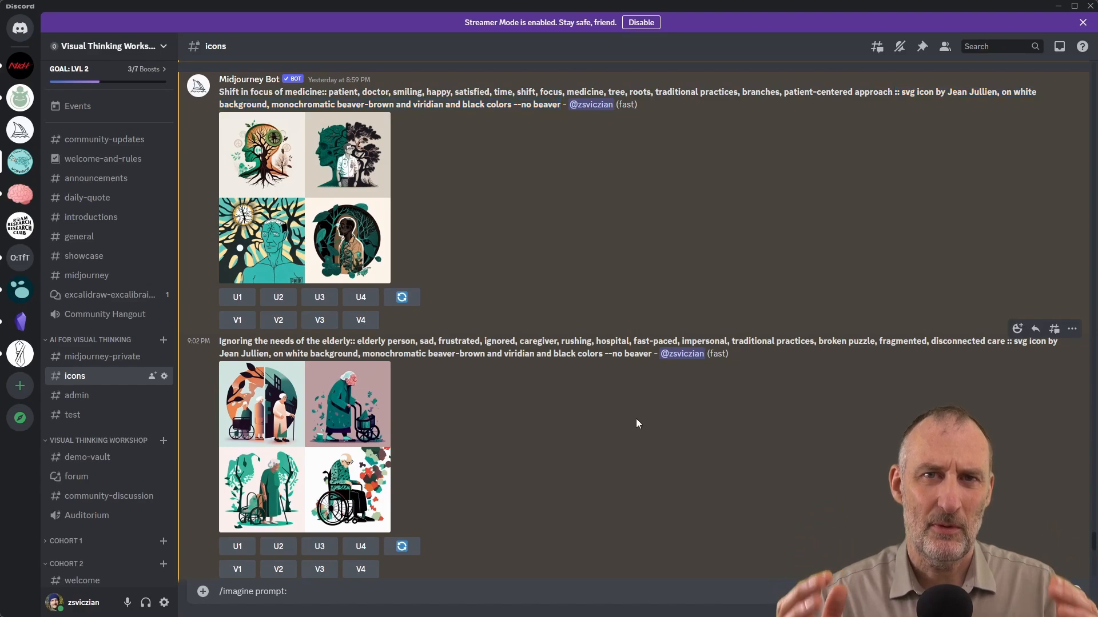
Scroll through the Midjourney Bot icon sets in the Discord icons channel.
scroll("down", 3)
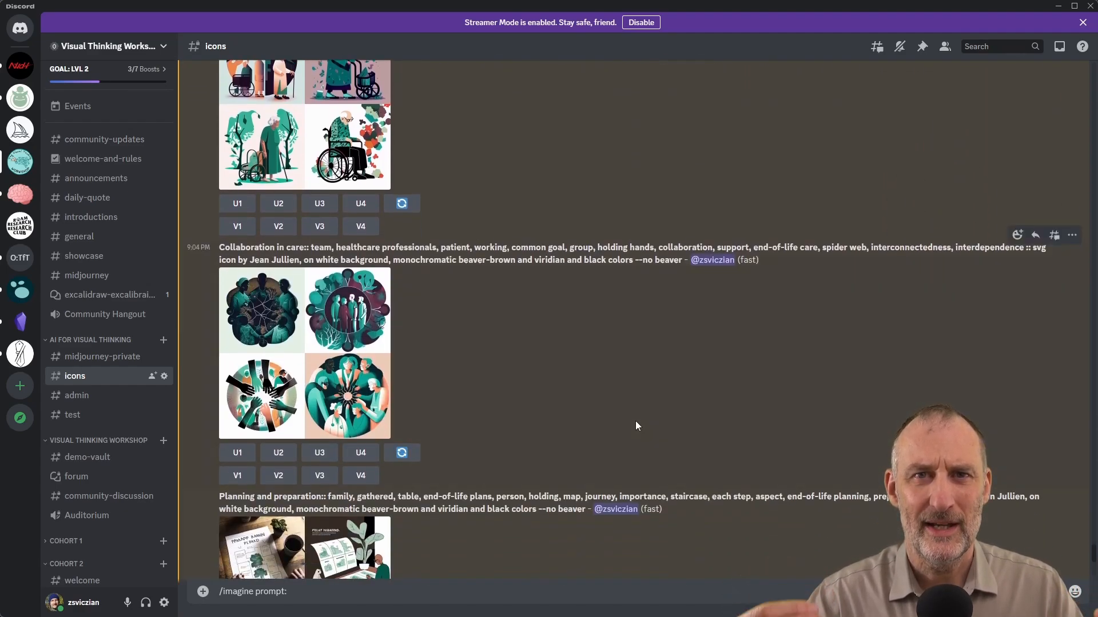
scroll("down", 3)
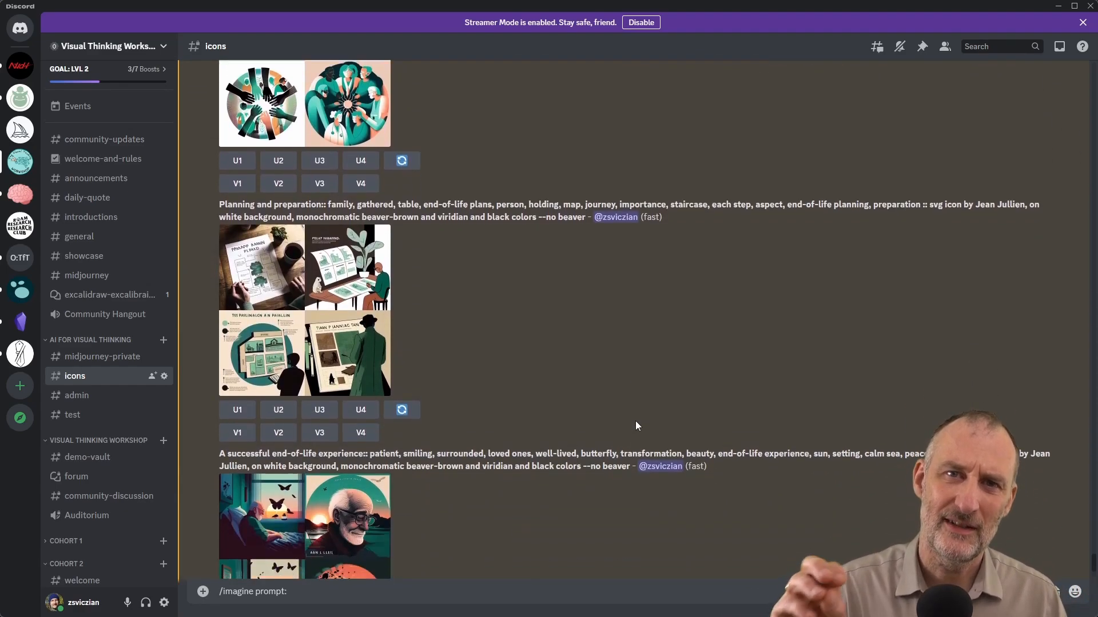
scroll("down", 3)
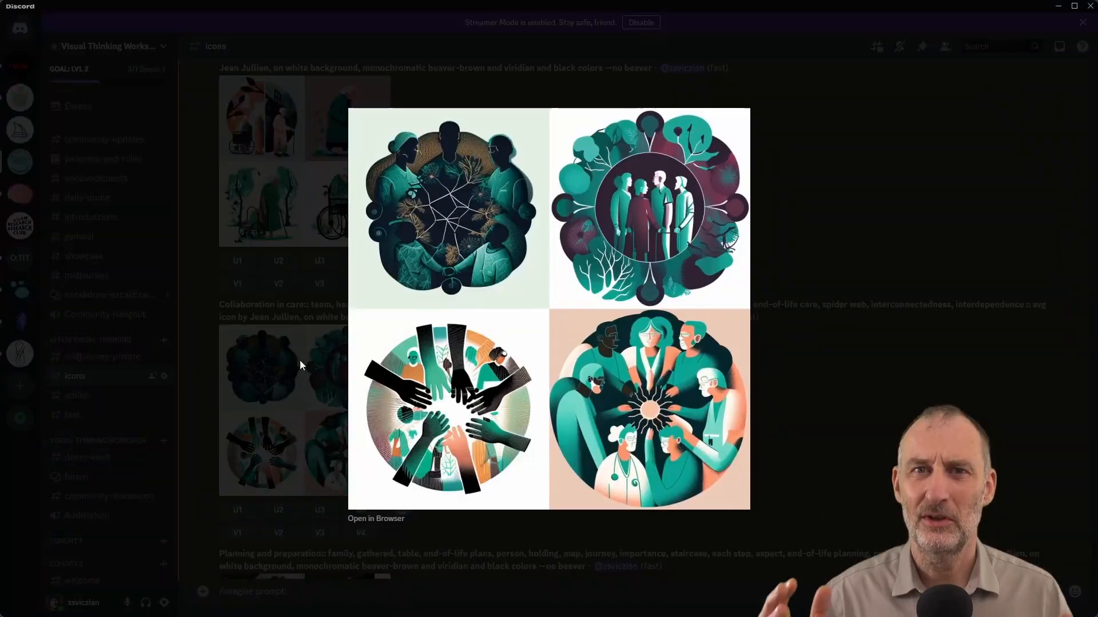
left_click(375, 519)
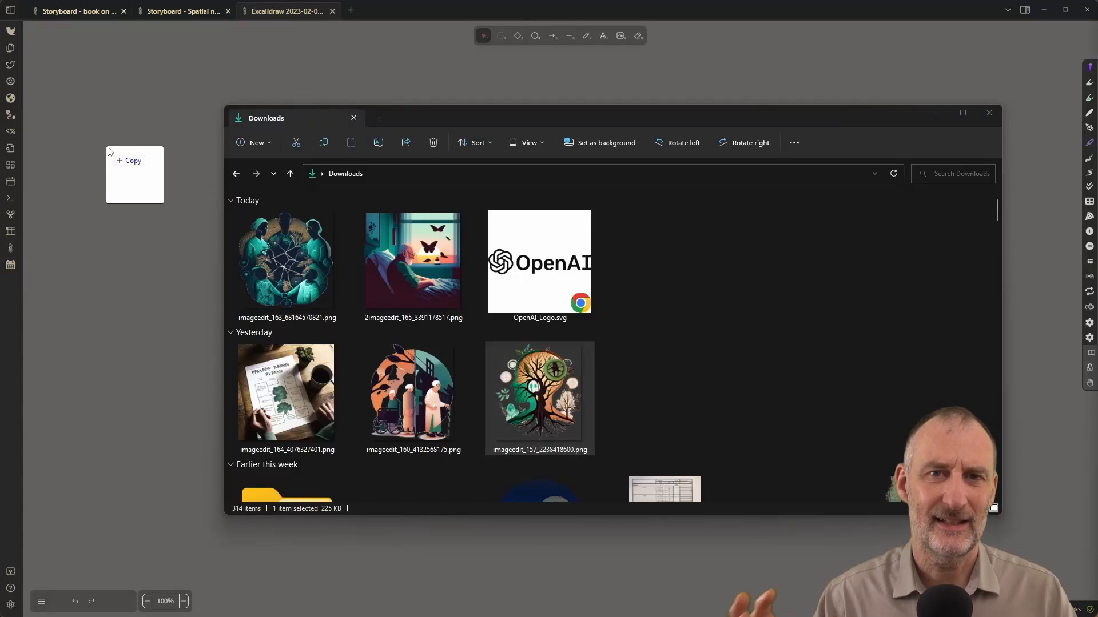
Switch back to the Chrome window showing the ChatGPT bullet summary.
key("alt+tab")
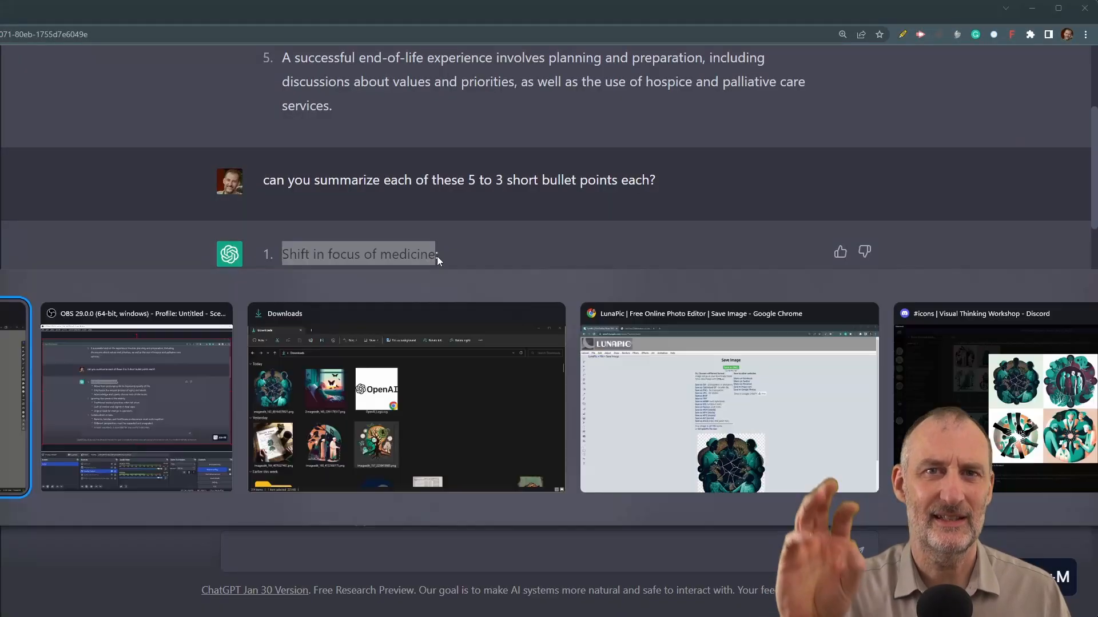